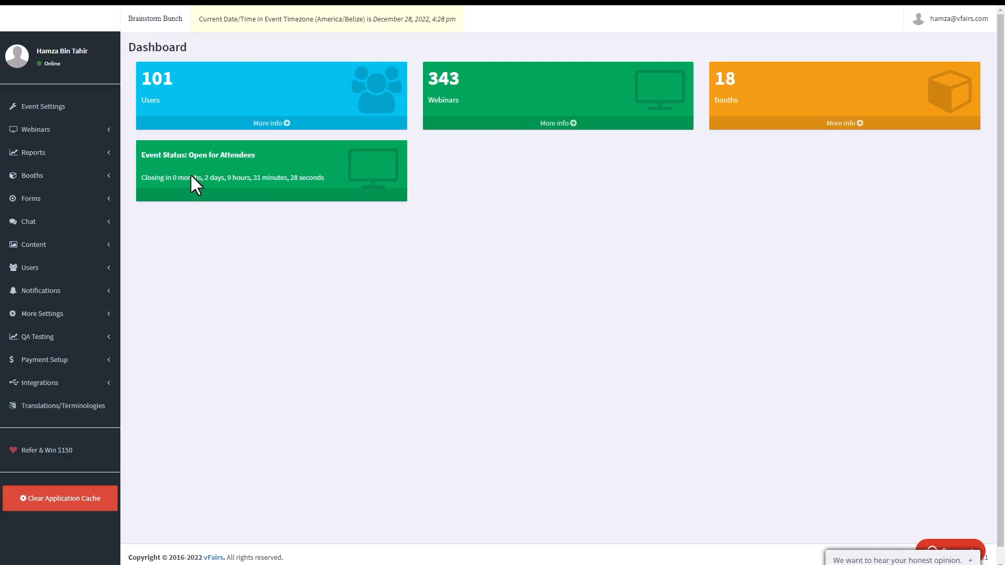
From Webinars > Listing, filter by webinar group and edit a vFairs Embedded Webinar session.
click(35, 130)
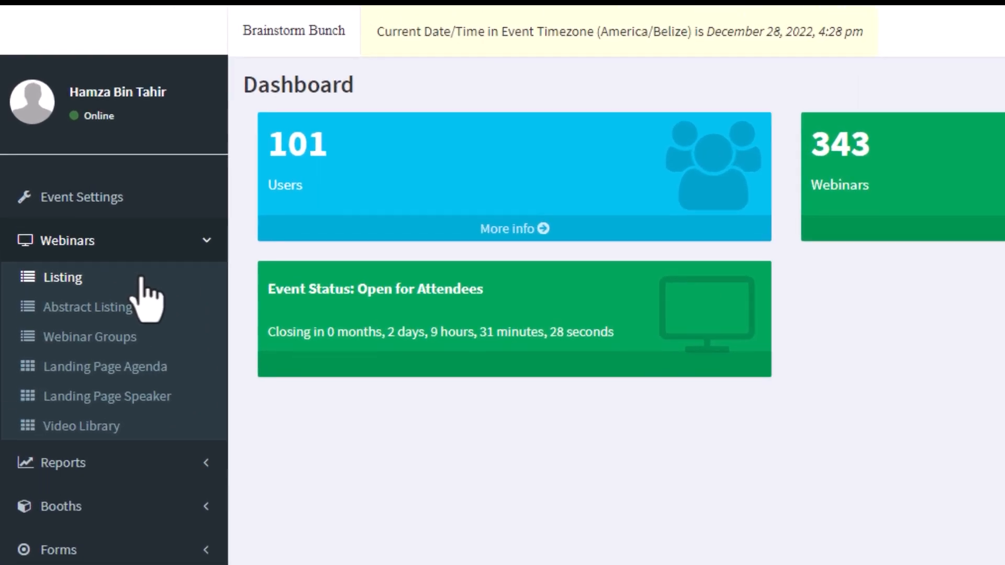
click(62, 276)
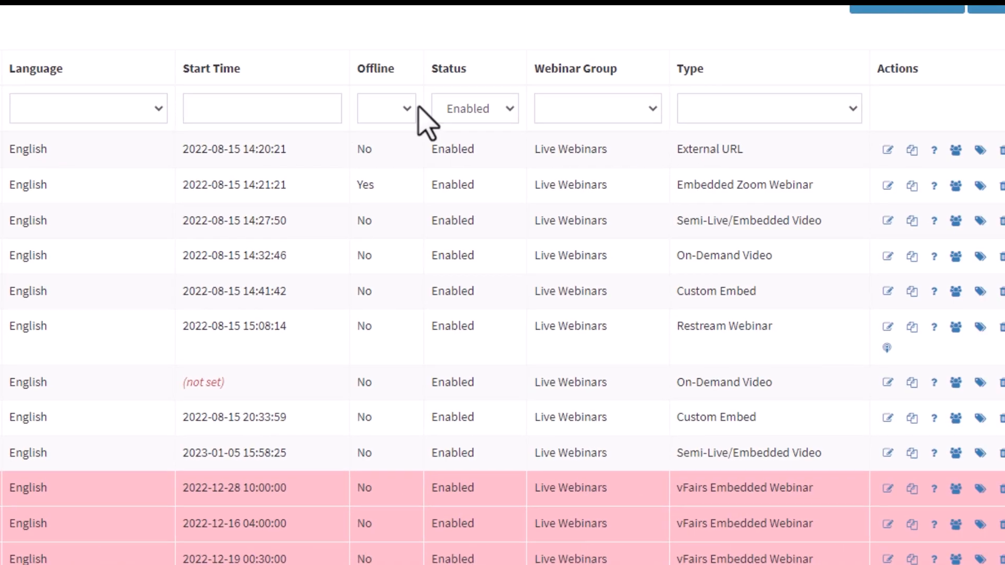
click(596, 108)
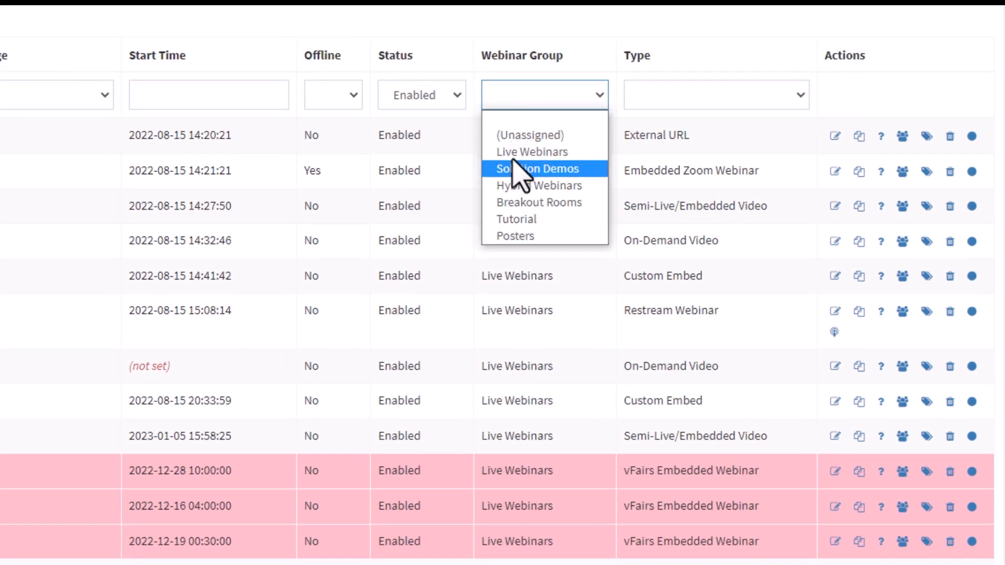
click(531, 152)
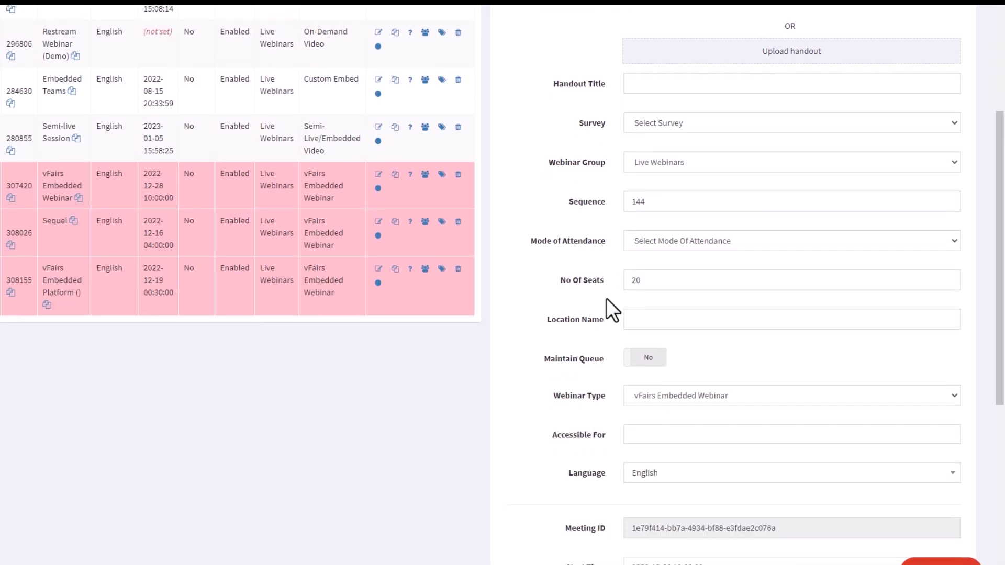
Review the form's Start Time and Duration, then view the other event's listing with vFairs Embedded Platform.
click(704, 336)
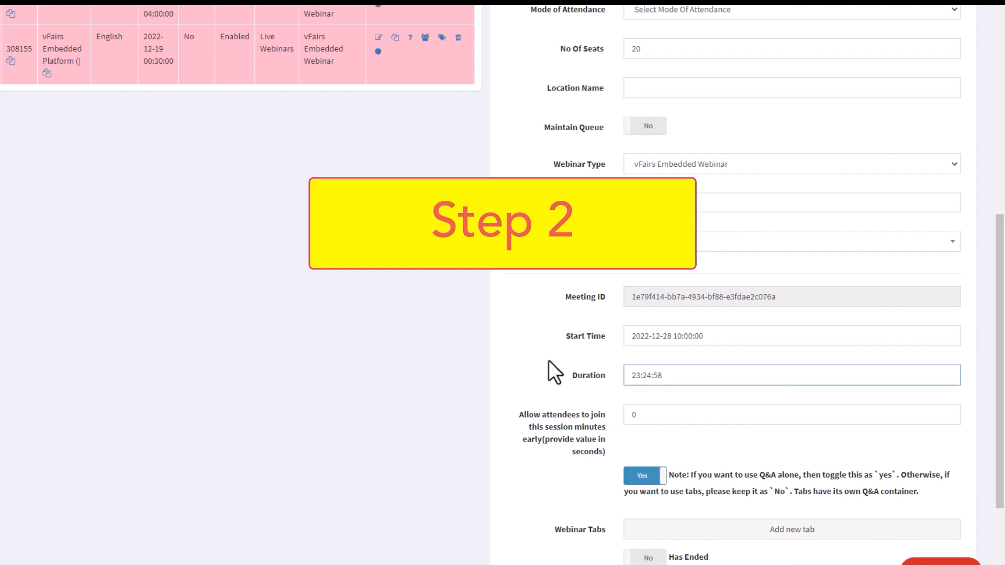
scroll(down, 3)
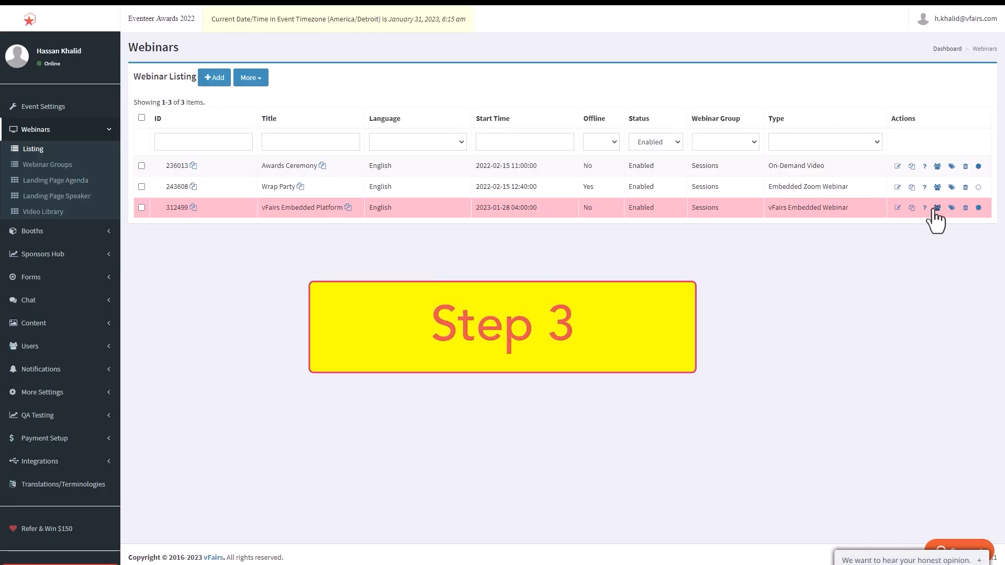
click(937, 207)
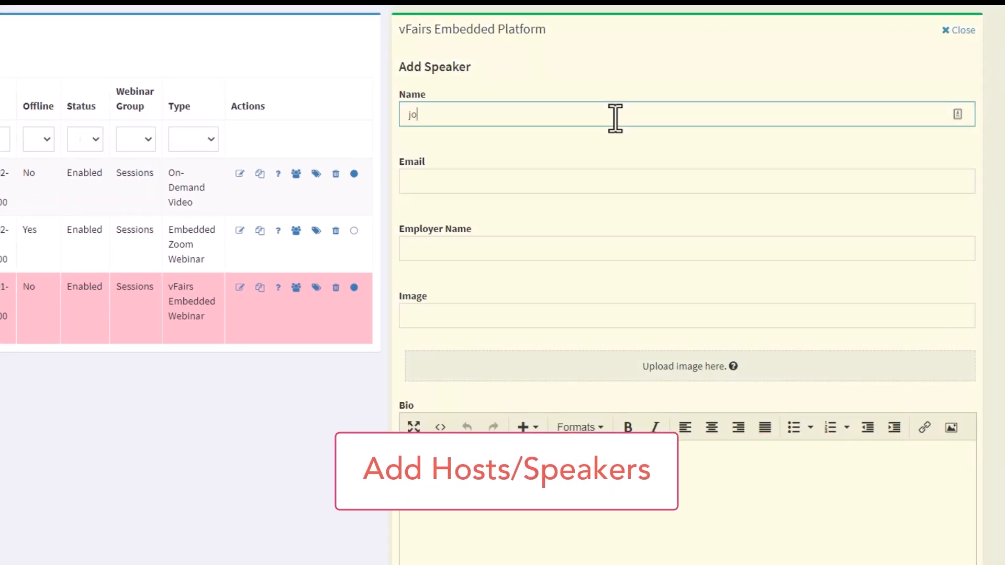
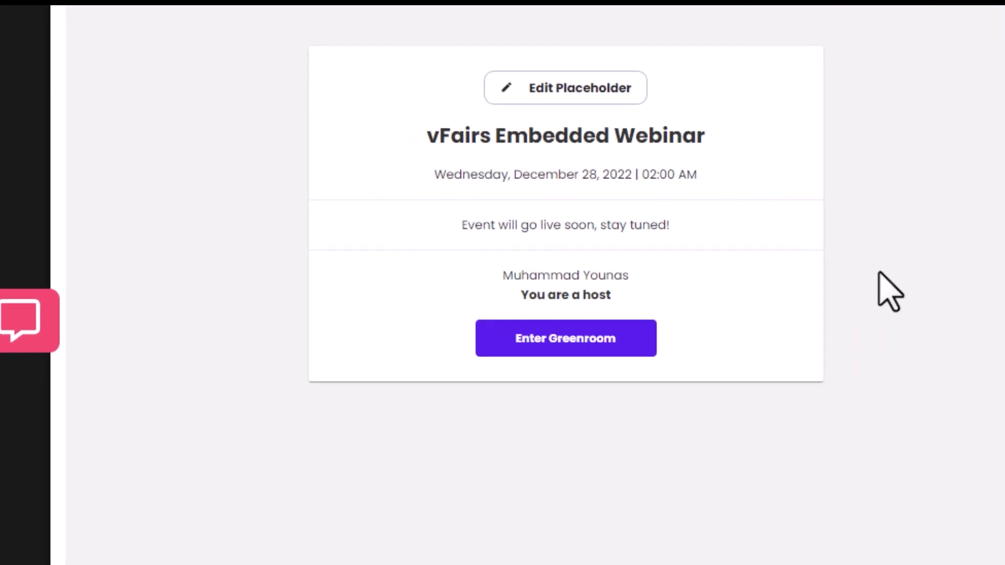
click(565, 337)
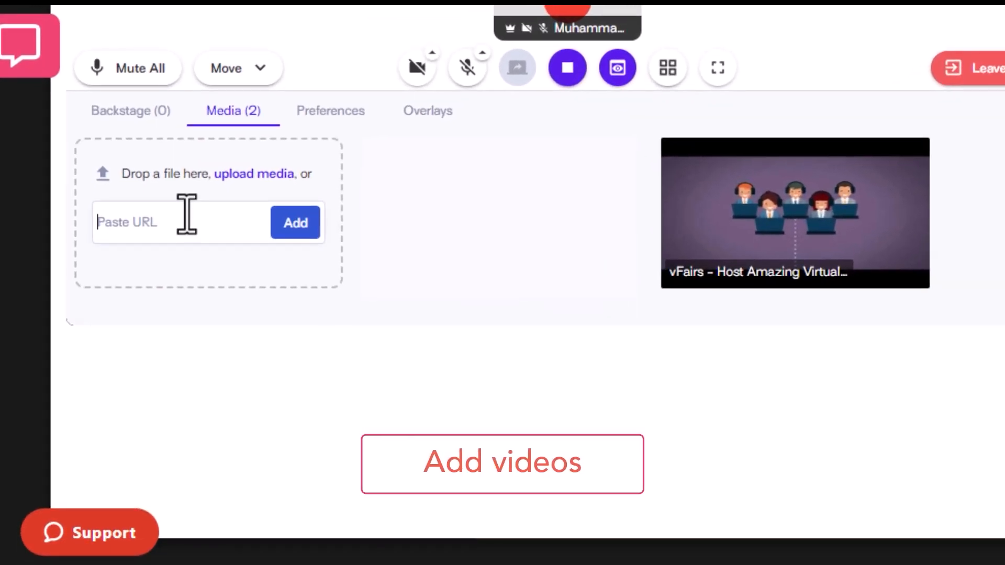
click(295, 223)
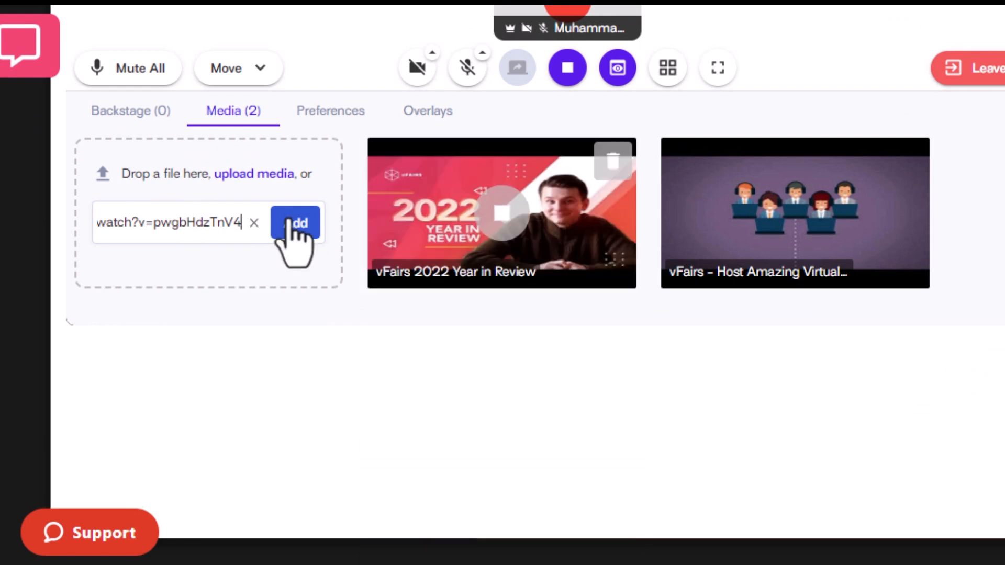
Put the 2022 Year in Review video on stage and check the Chat and People panels.
click(295, 223)
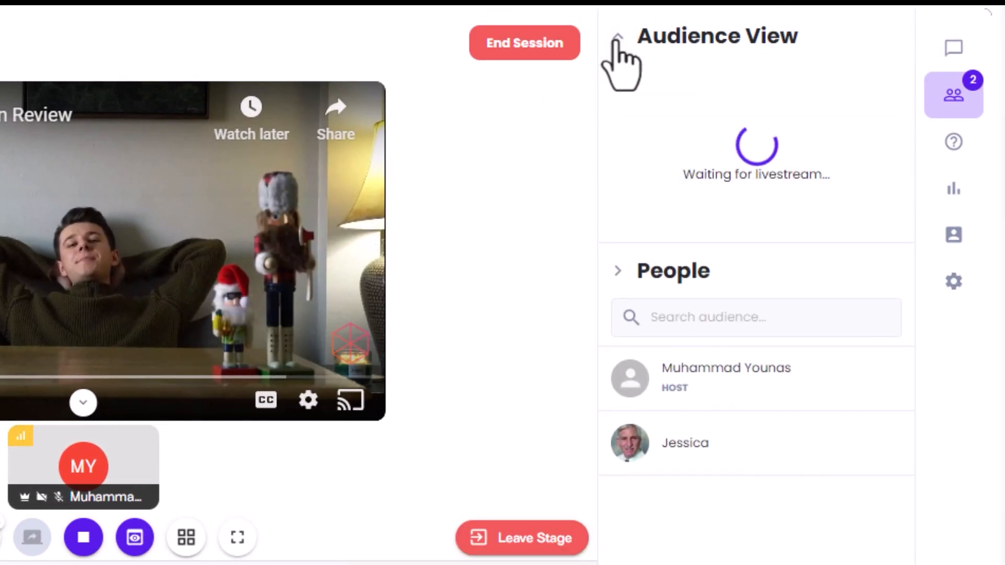
click(954, 49)
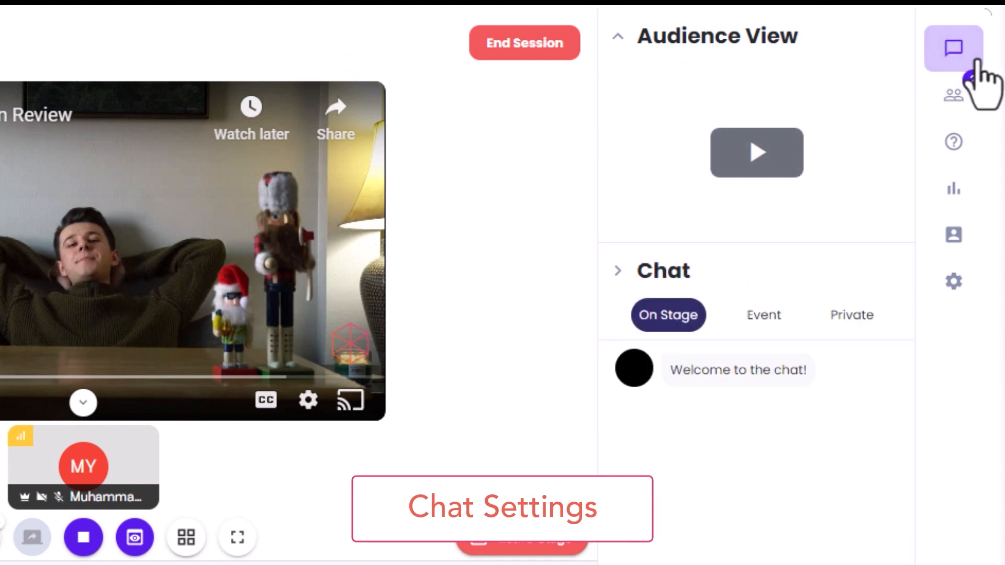
click(953, 189)
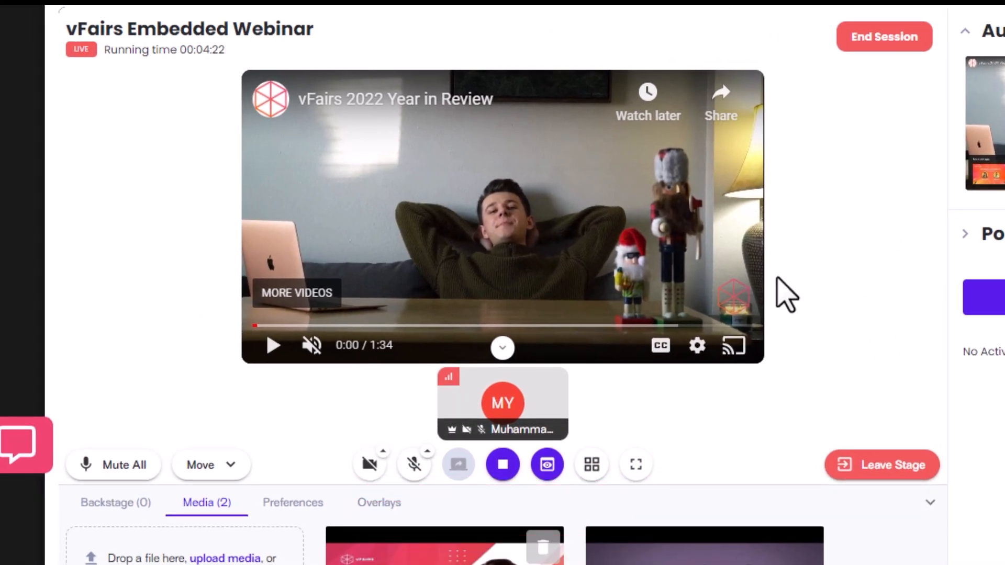
click(953, 106)
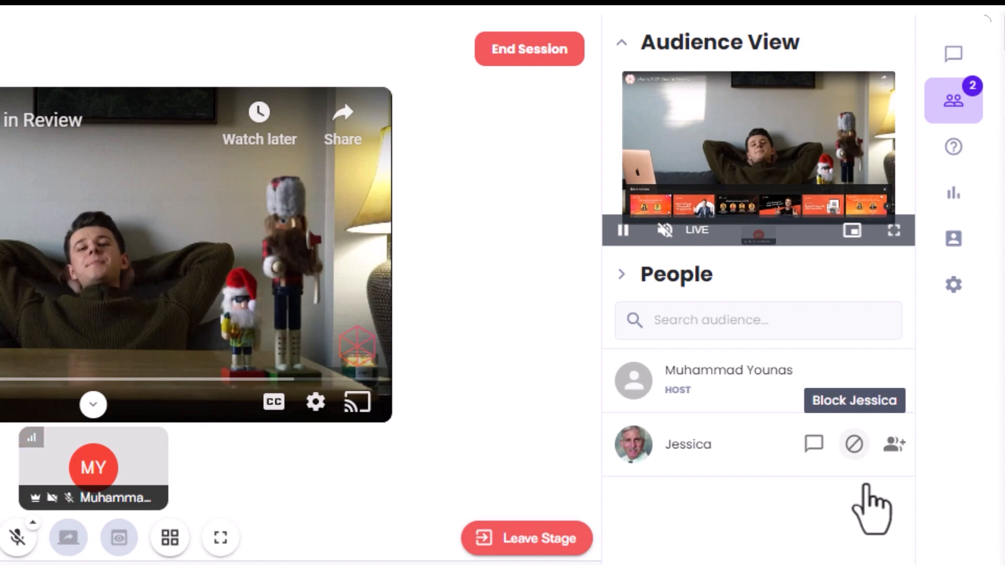
click(970, 38)
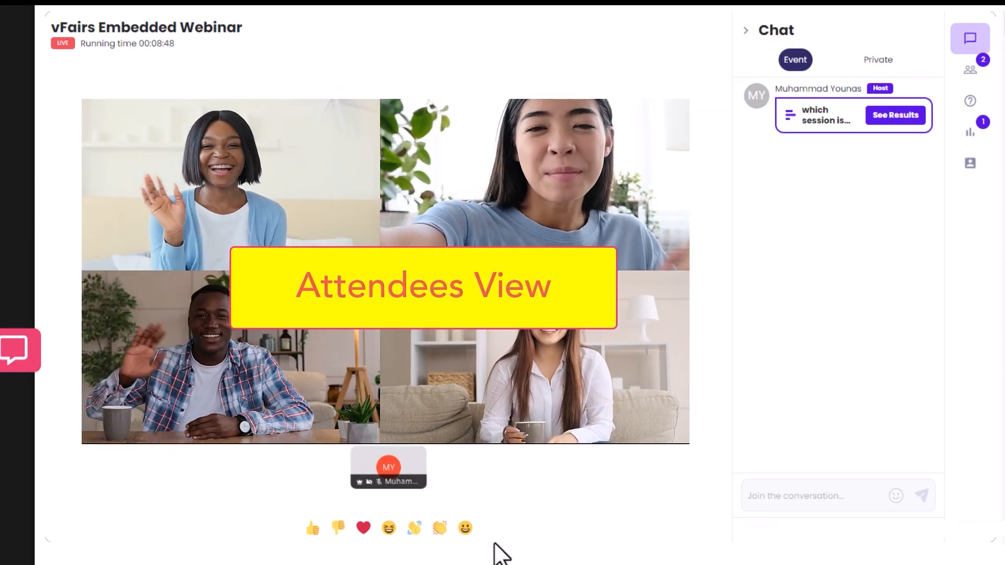
click(364, 528)
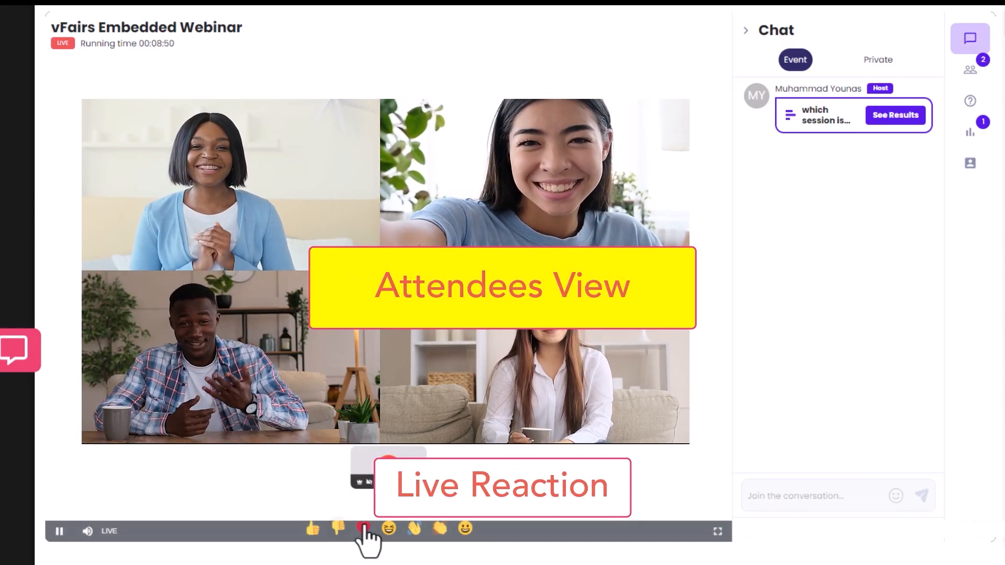
click(363, 528)
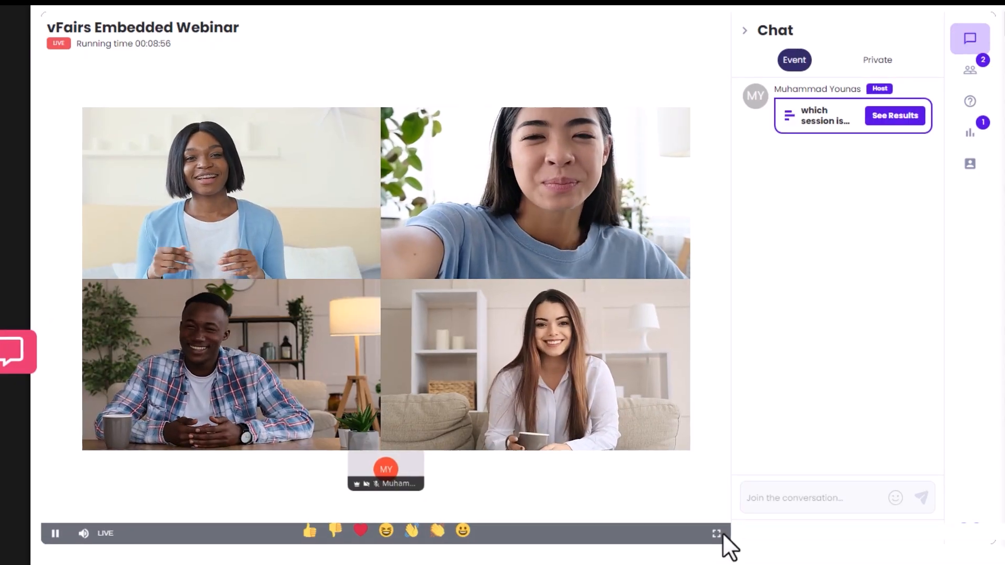
click(876, 60)
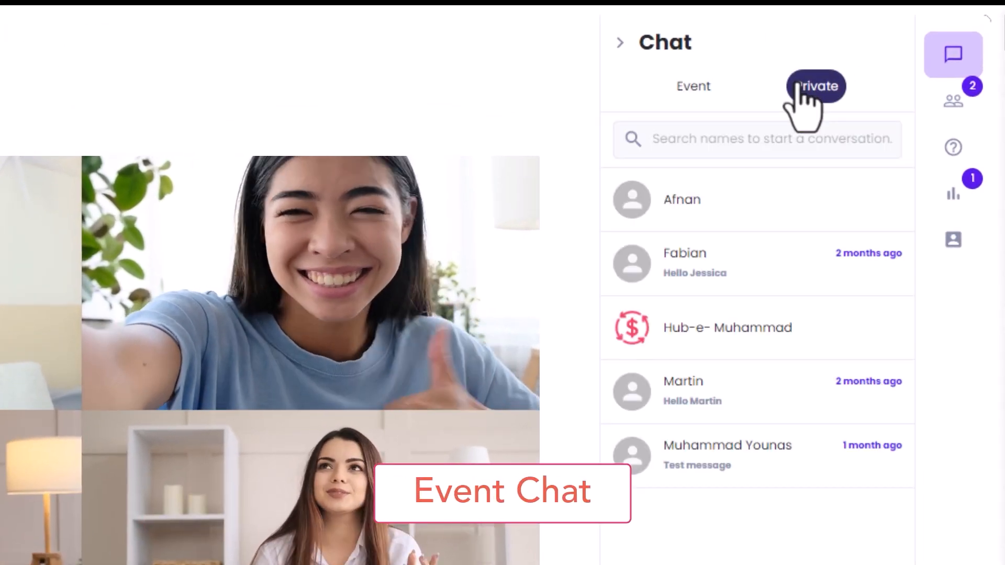
click(693, 86)
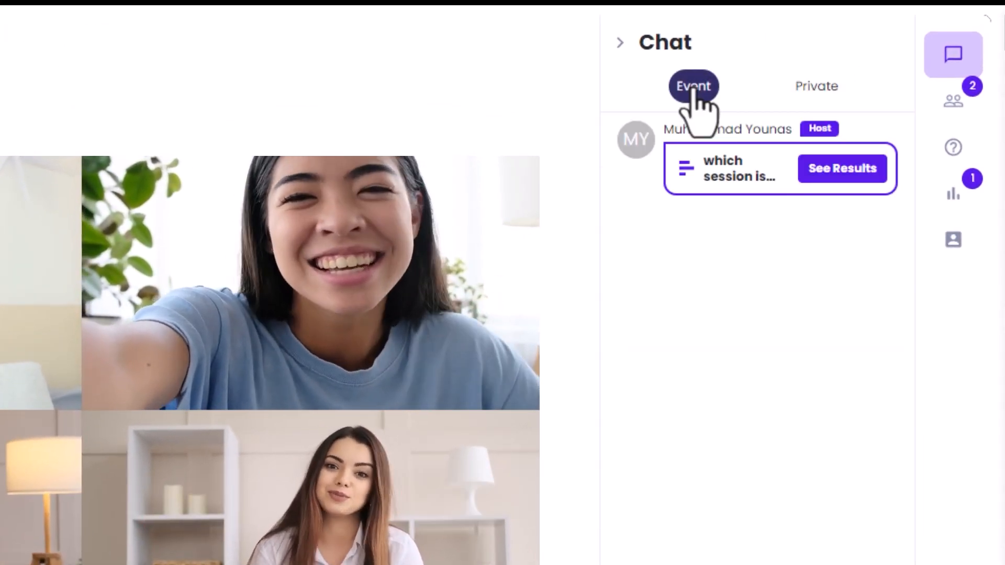